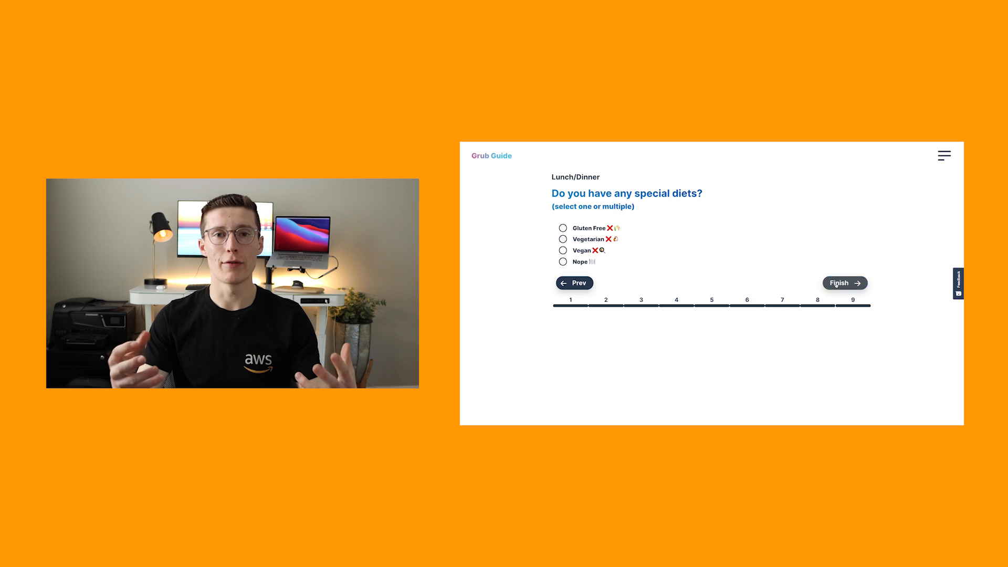
# Open the Test function's index.js from the Code source file tree, showing the Hello from Lambda handler.
pyautogui.click(845, 283)
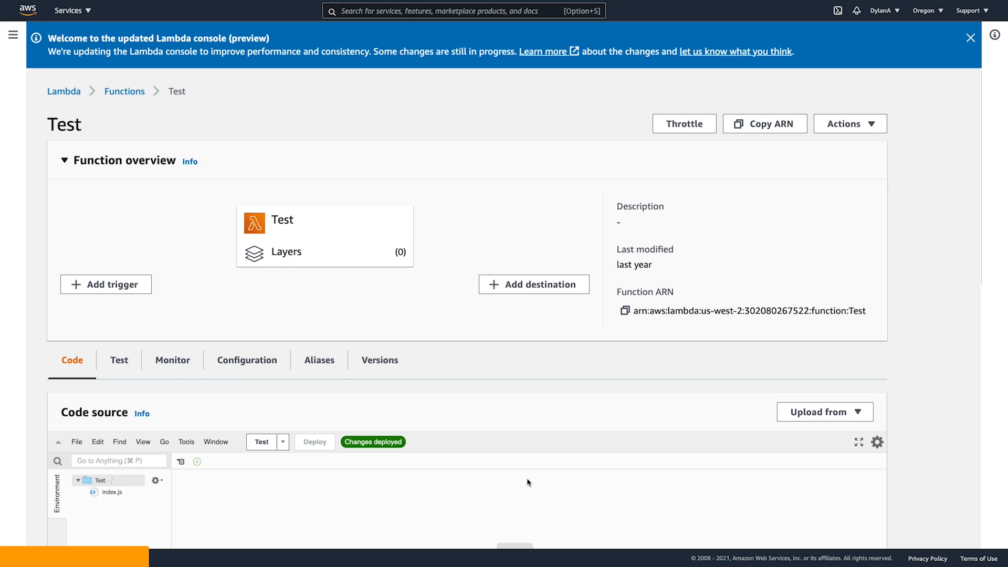
pyautogui.scroll(-3)
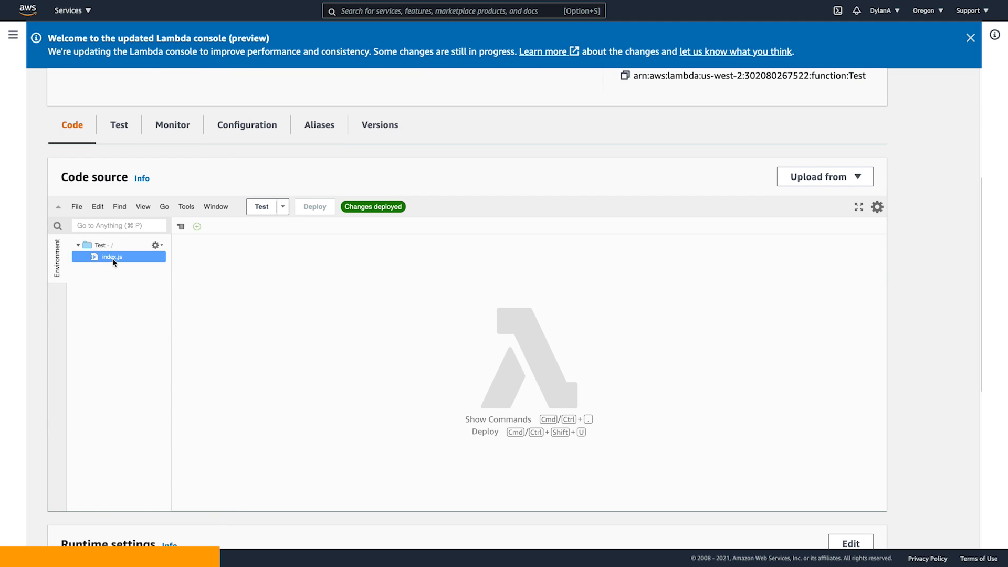
pyautogui.doubleClick(112, 257)
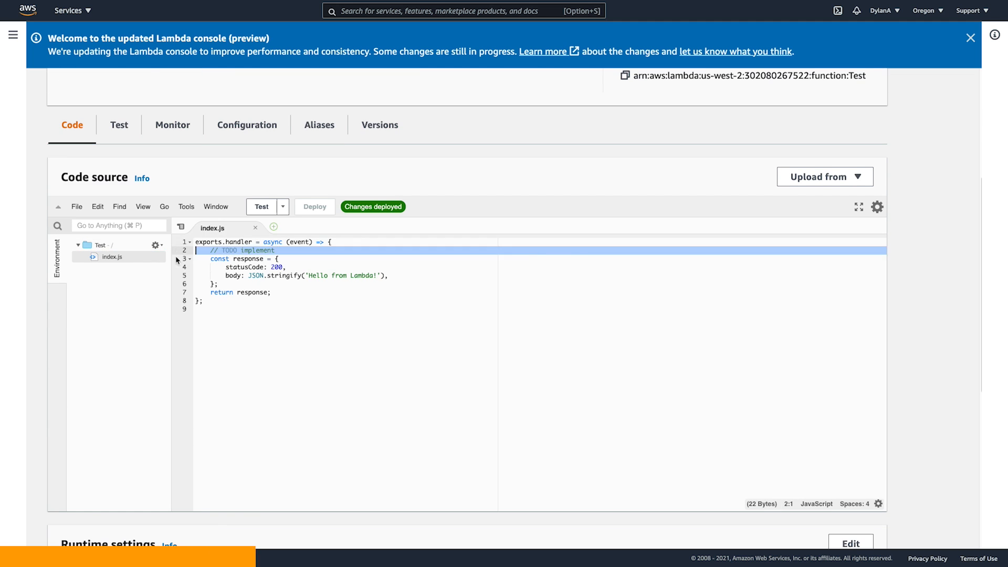